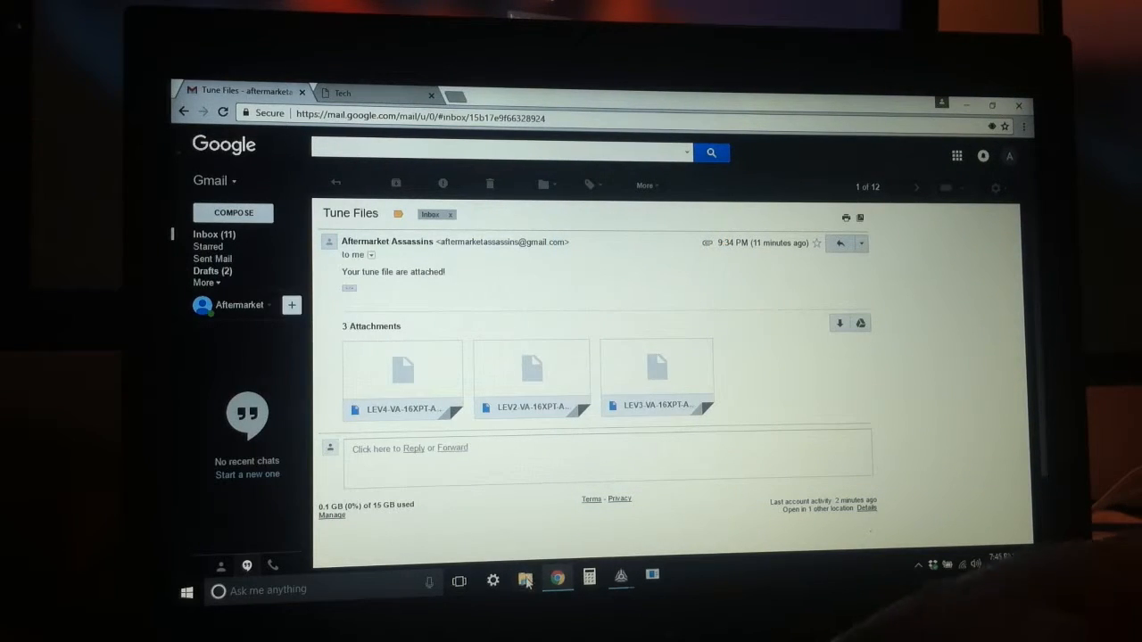
mouse_move(526, 580)
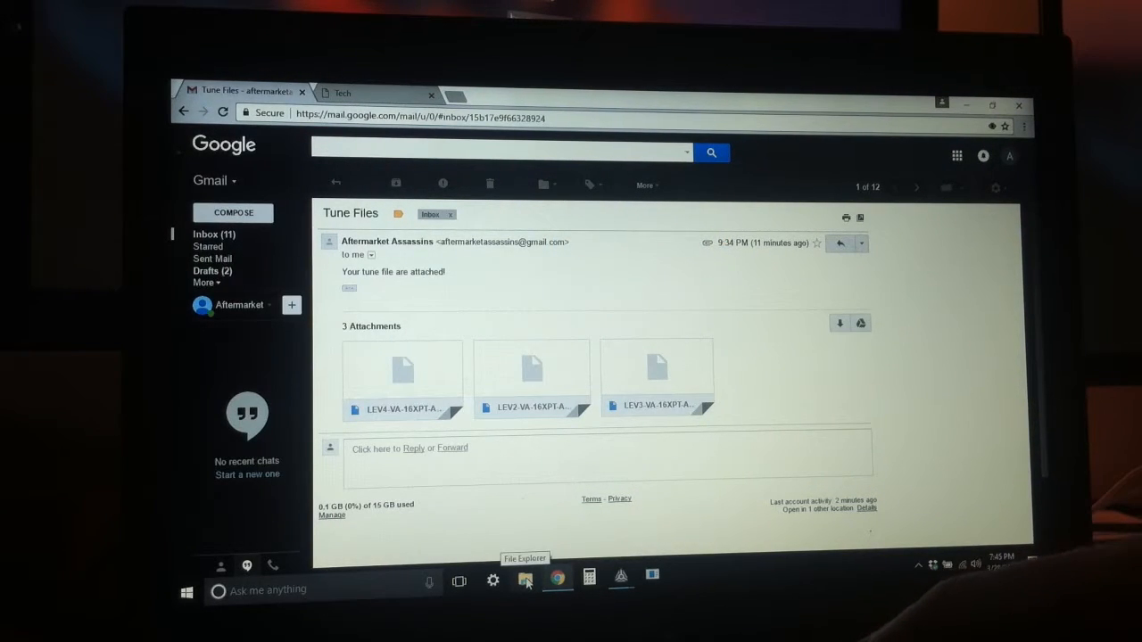
Browse to the POWERVISION drive, clear the file selection and return to the email
left_click(524, 580)
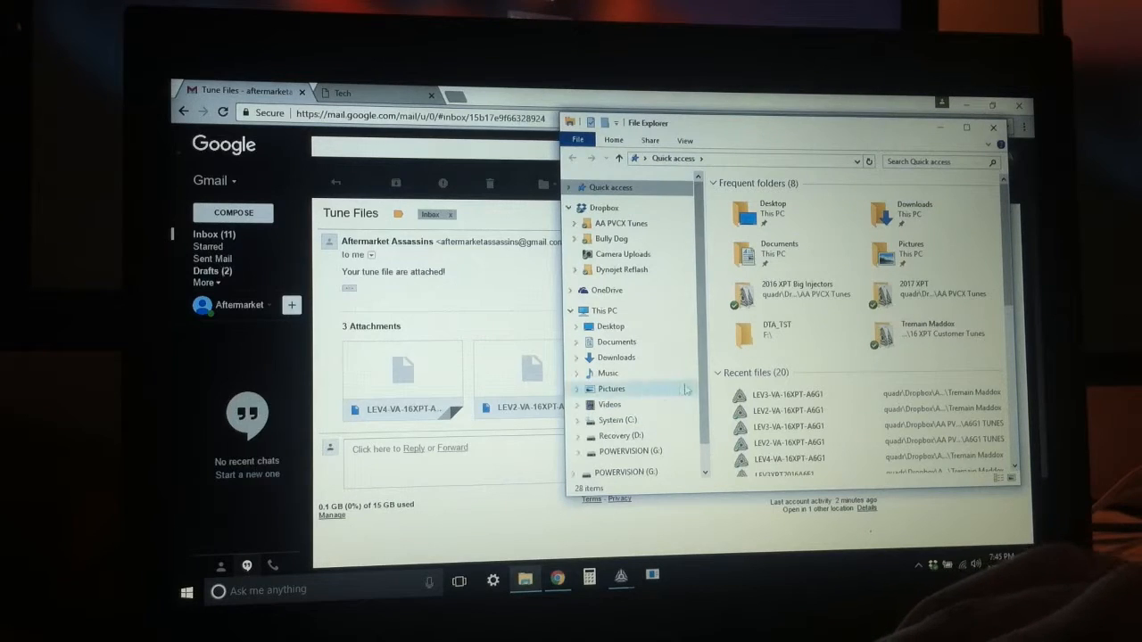
scroll("down", 3)
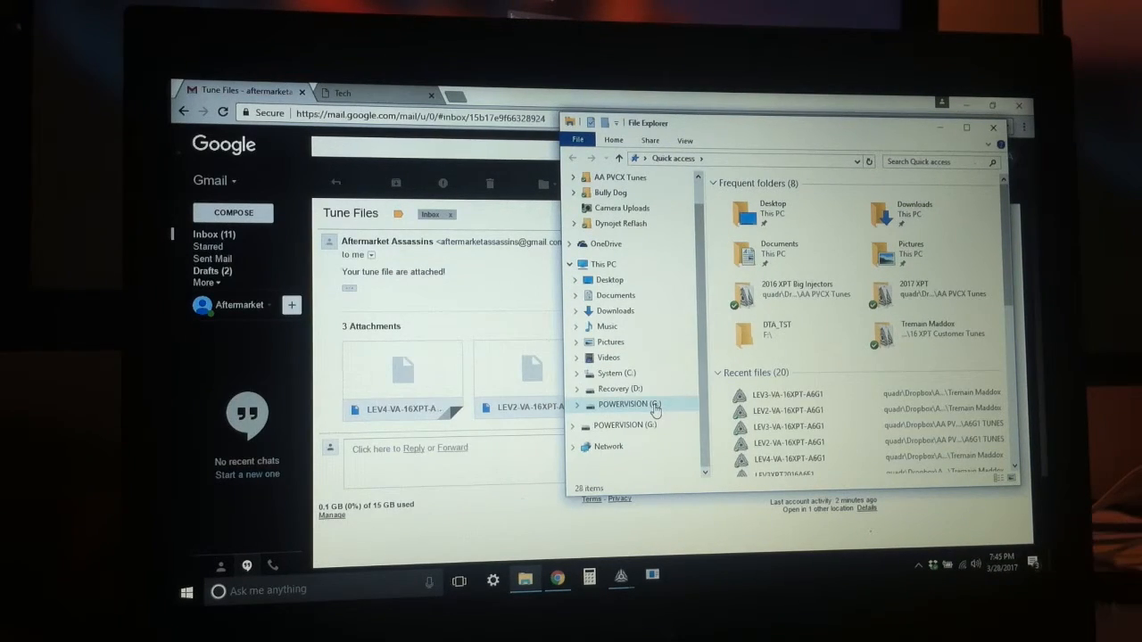
left_click(624, 403)
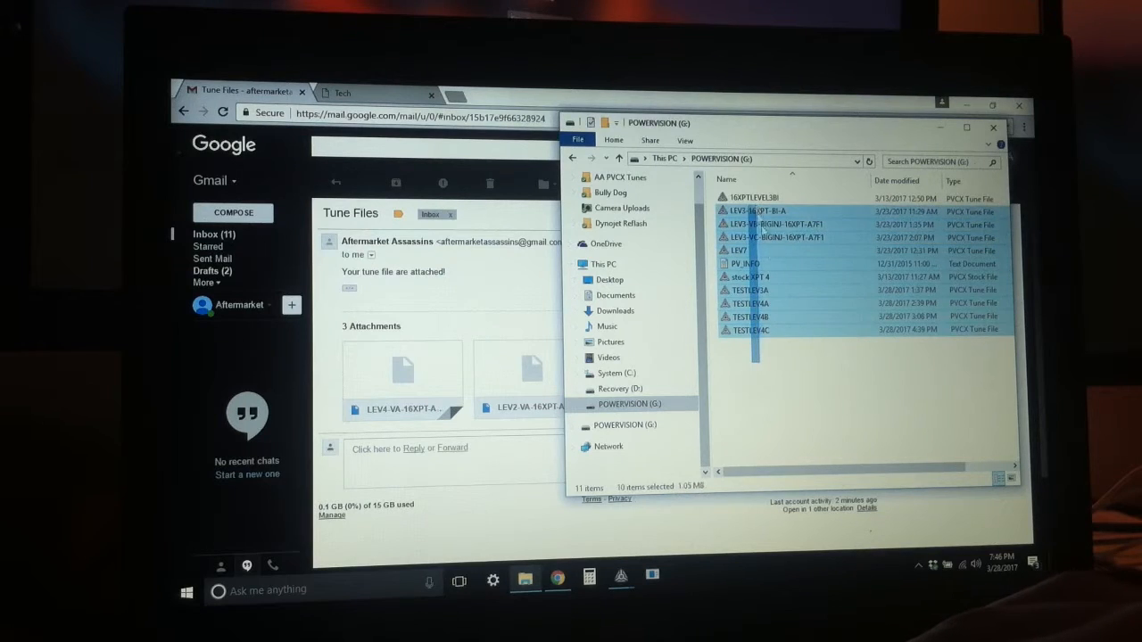
left_click(746, 276)
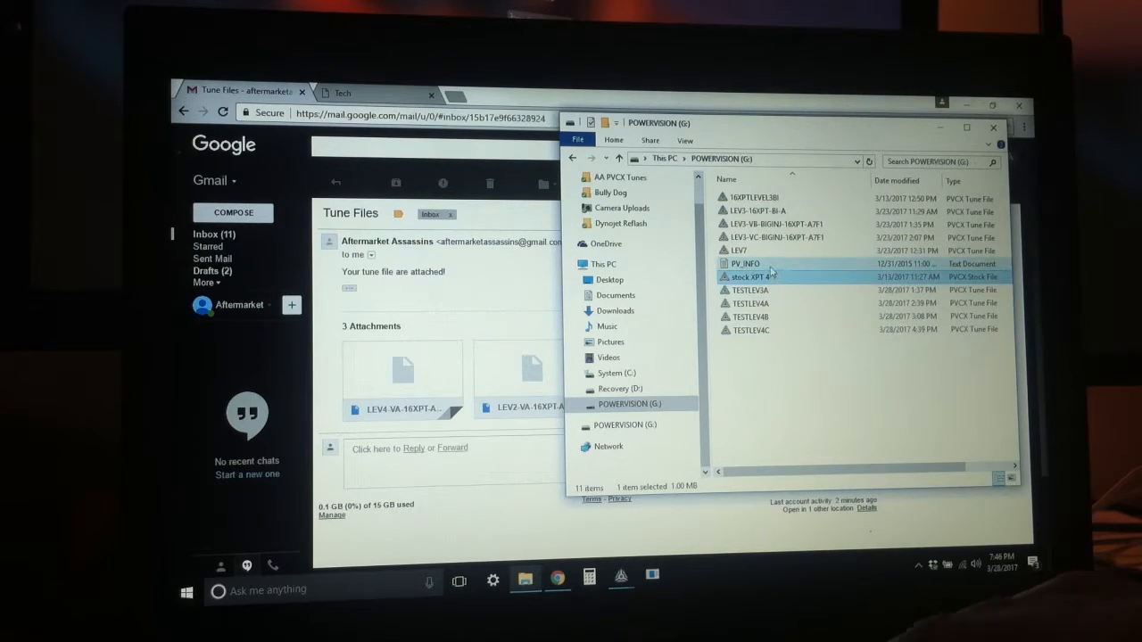
left_click(745, 264)
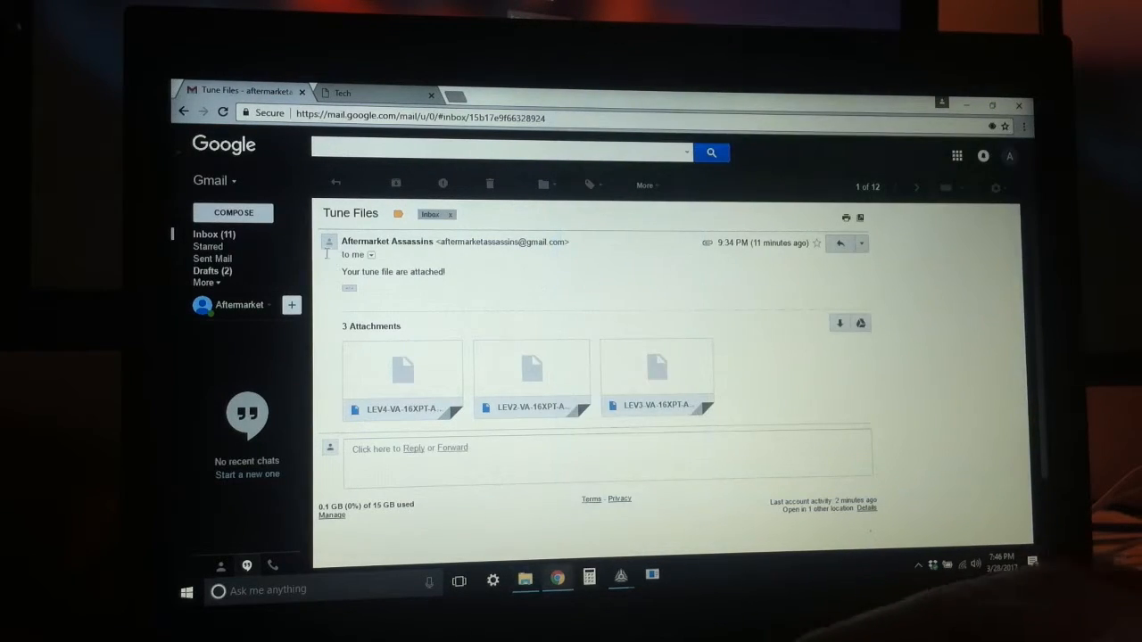
Start a new Gmail message draft and minimize it to the bottom of the window
left_click(232, 213)
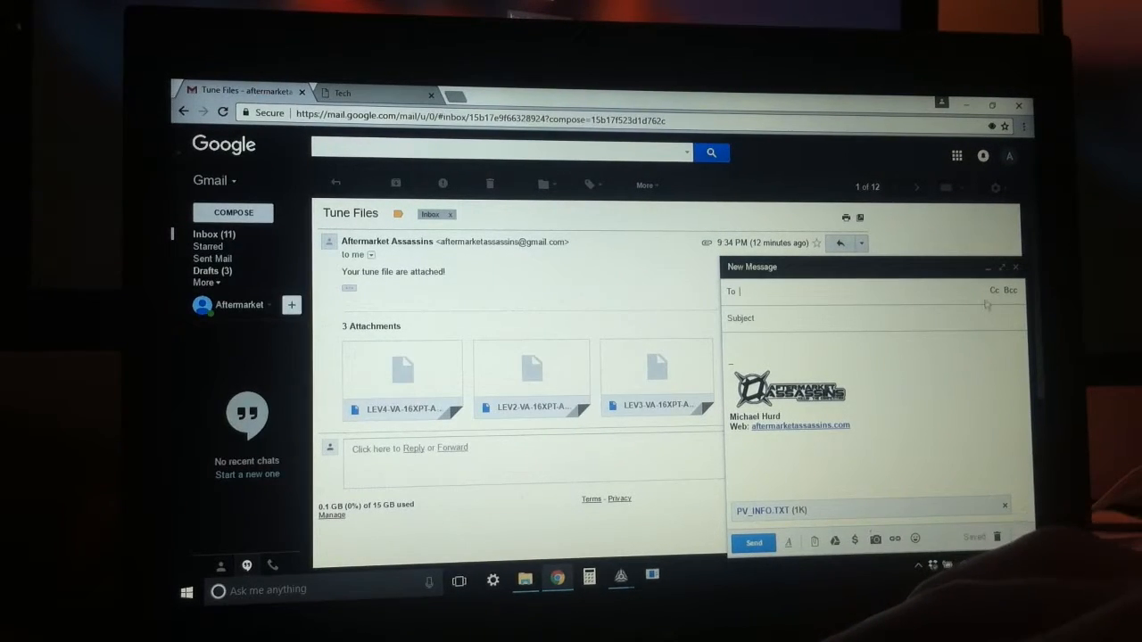
left_click(988, 268)
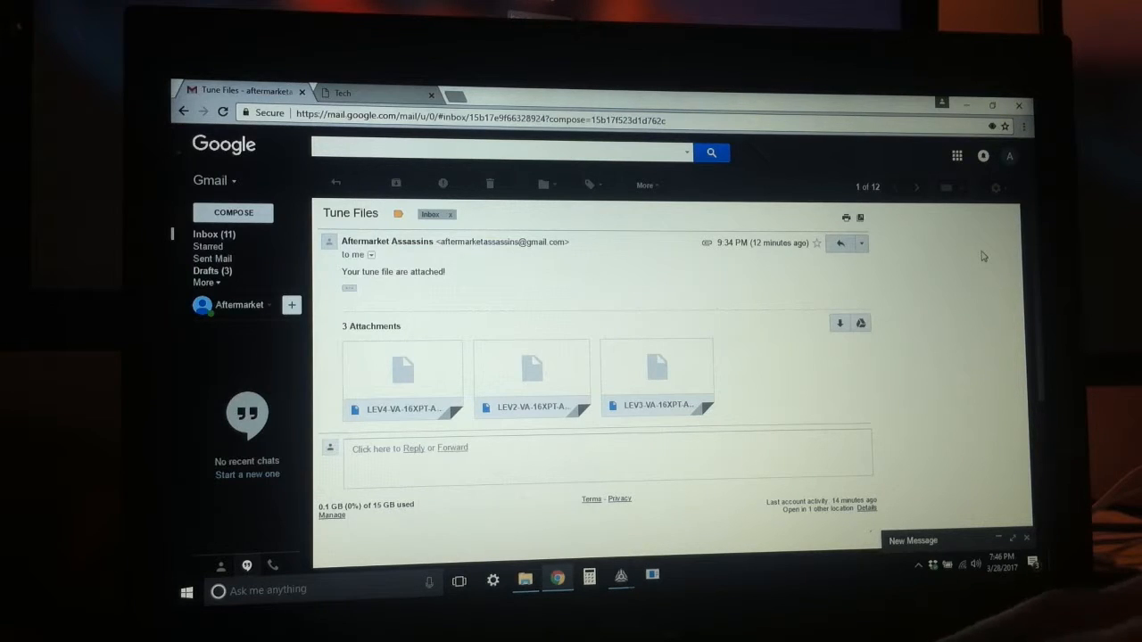
mouse_move(969, 248)
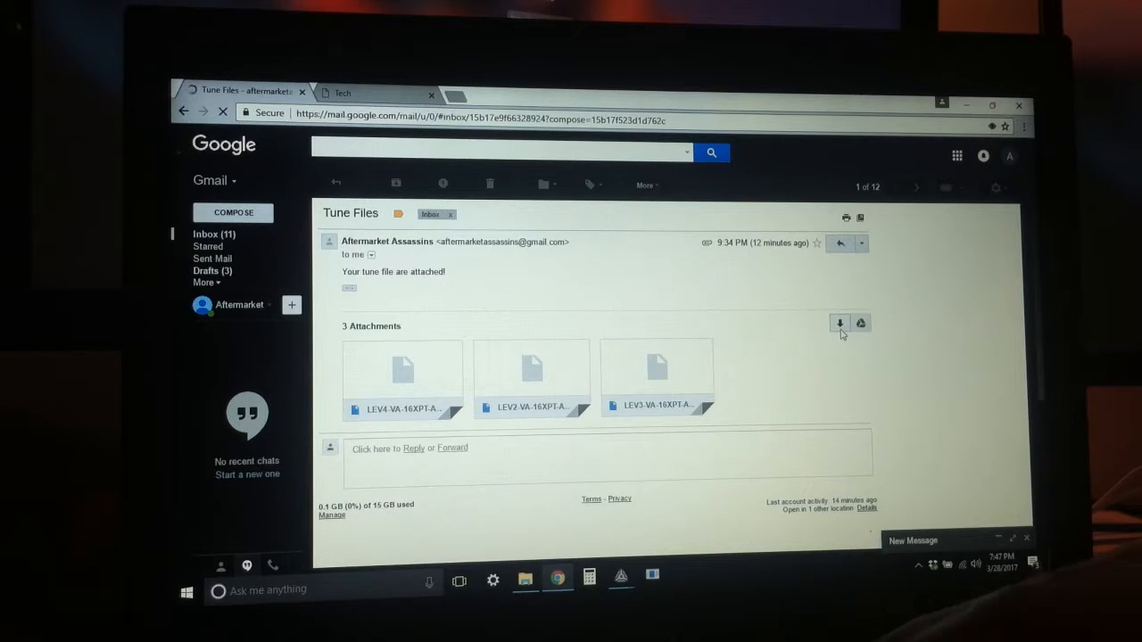
Download all three attachments as tunefiles.zip and reveal it in the Downloads folder
left_click(838, 323)
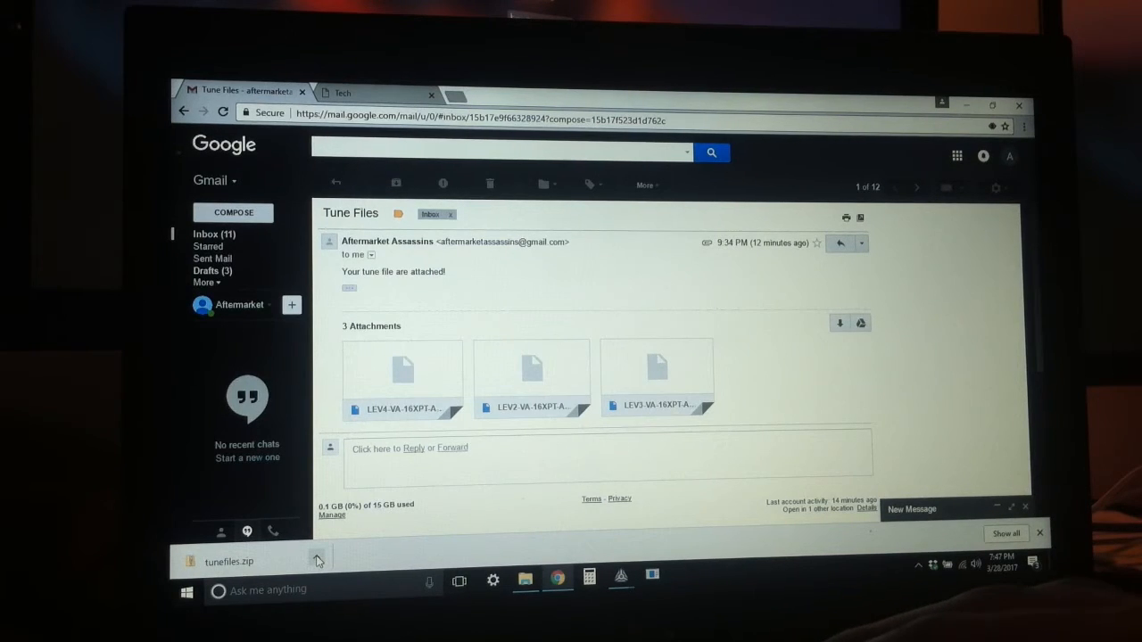
left_click(317, 560)
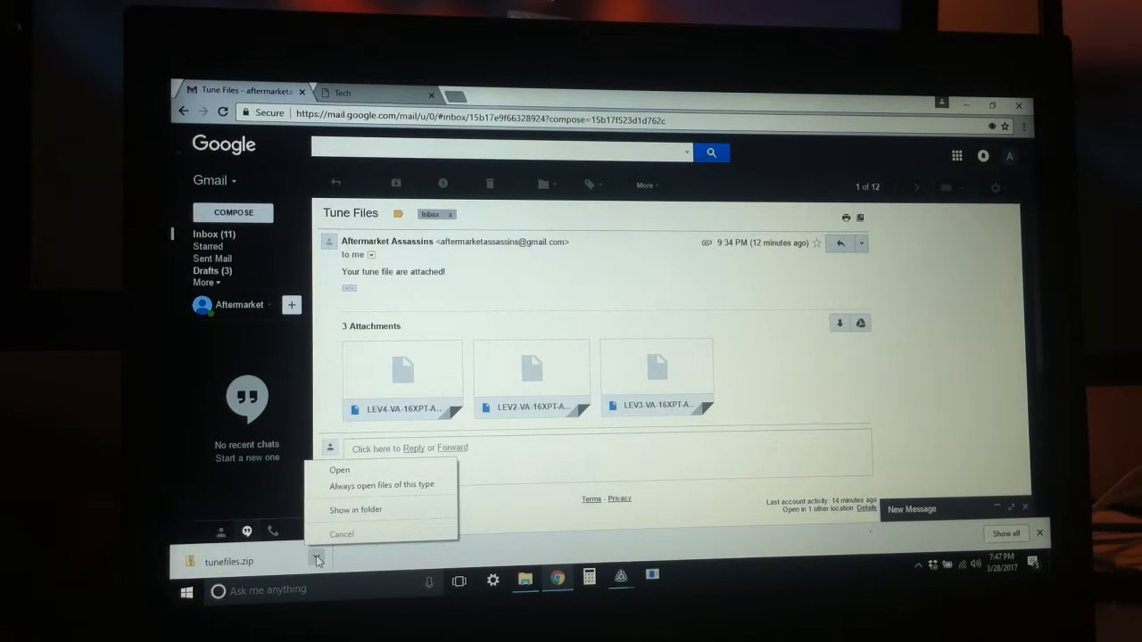
mouse_move(364, 510)
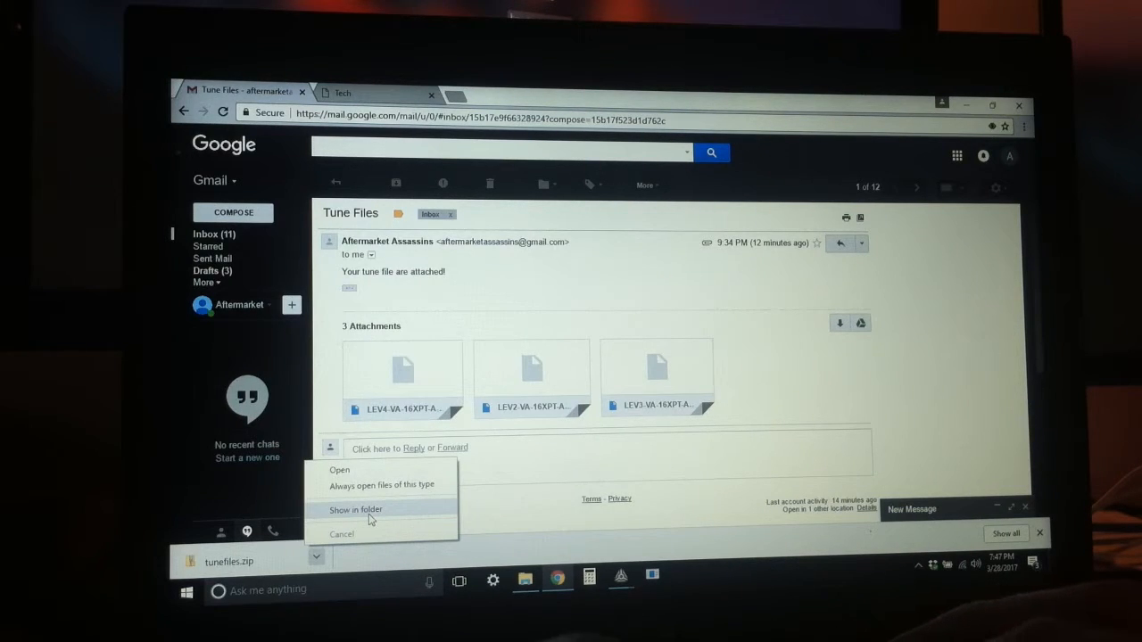
left_click(357, 510)
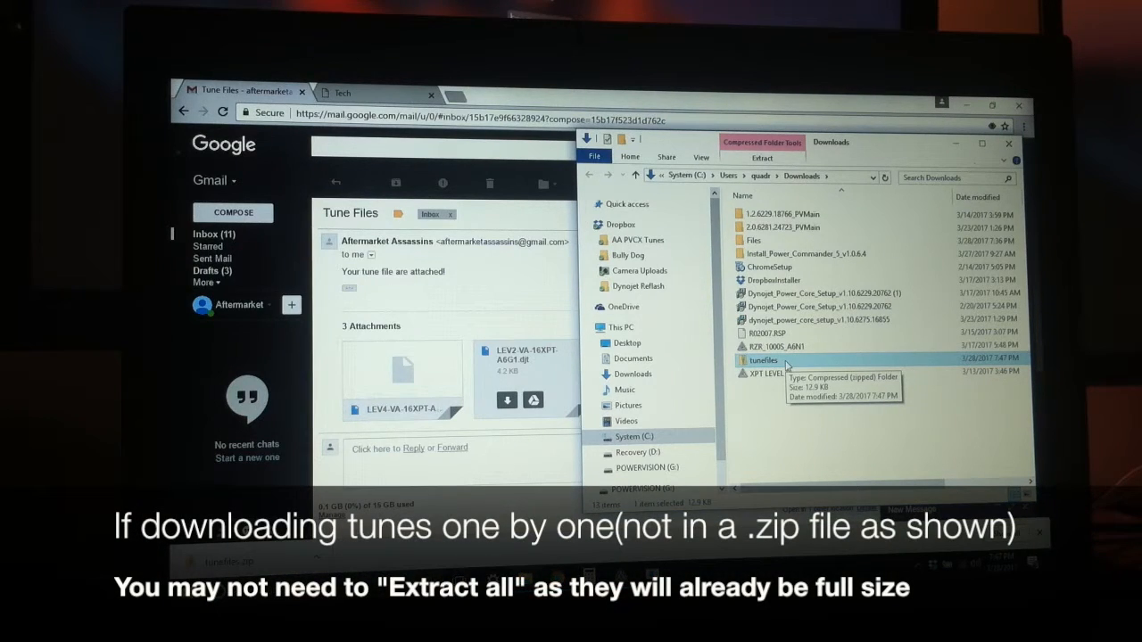
Extract tunefiles.zip into a tunefiles folder and copy the three extracted tune files
right_click(760, 361)
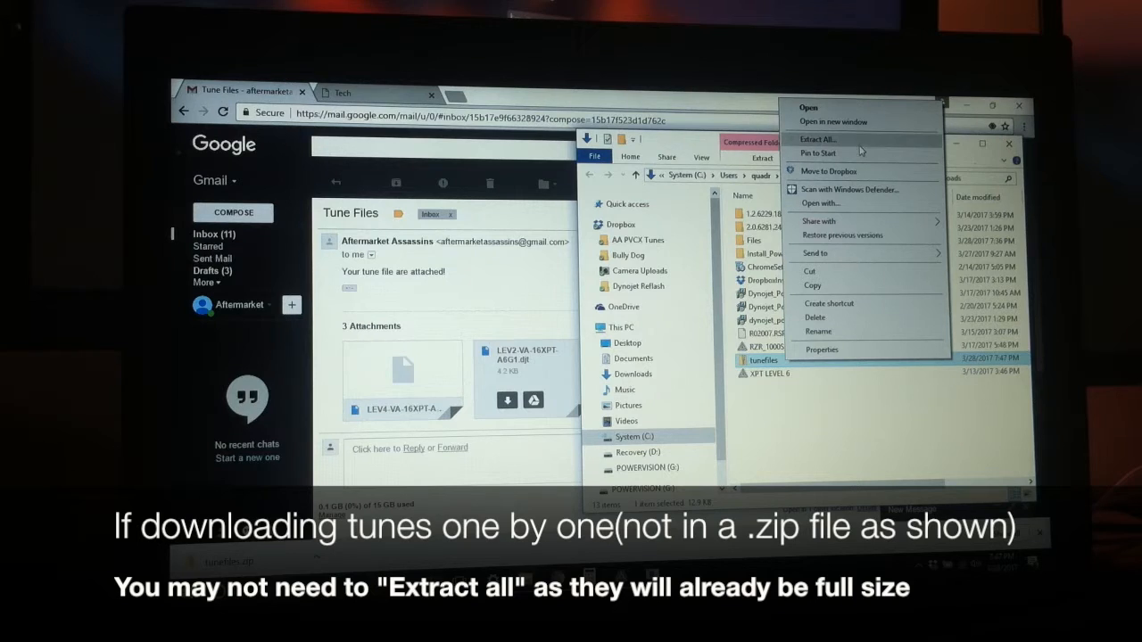
left_click(817, 139)
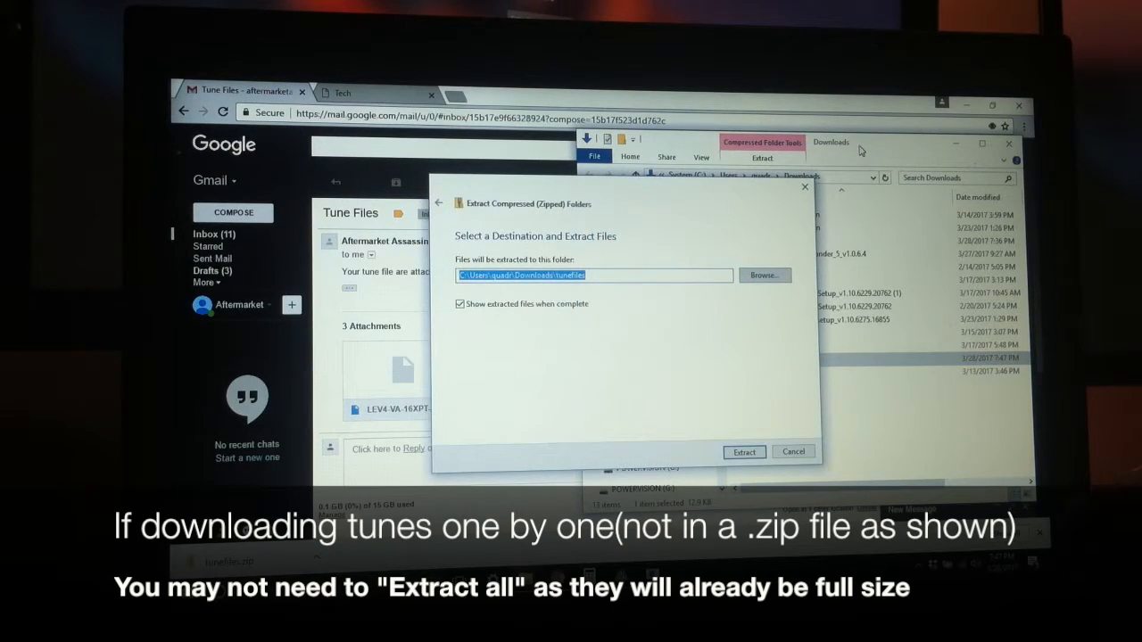
left_click(742, 451)
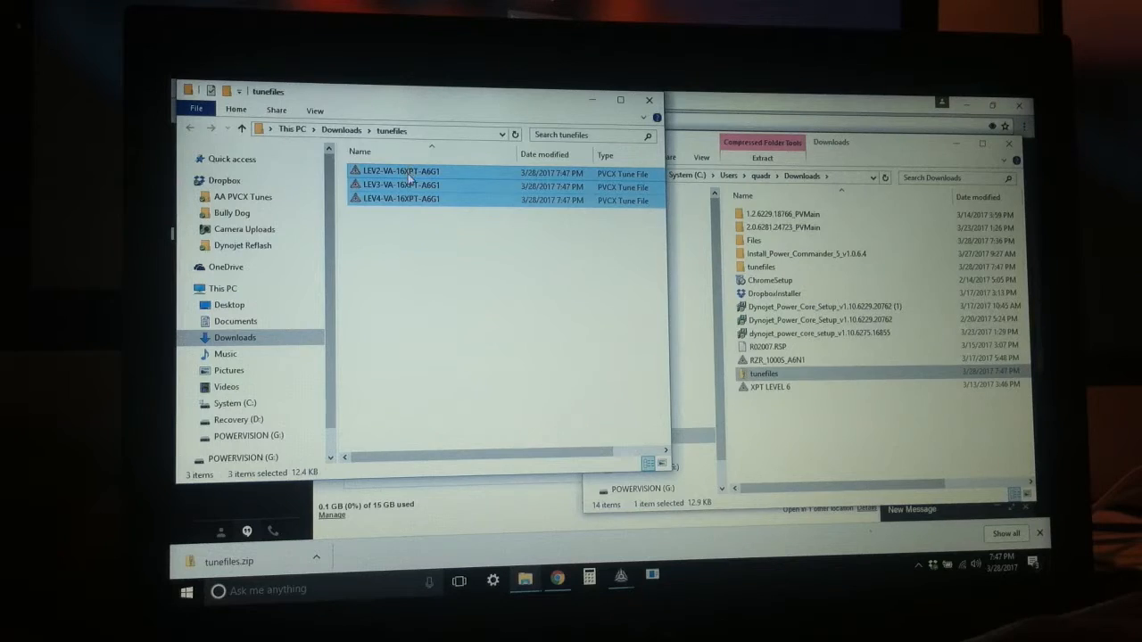
right_click(407, 172)
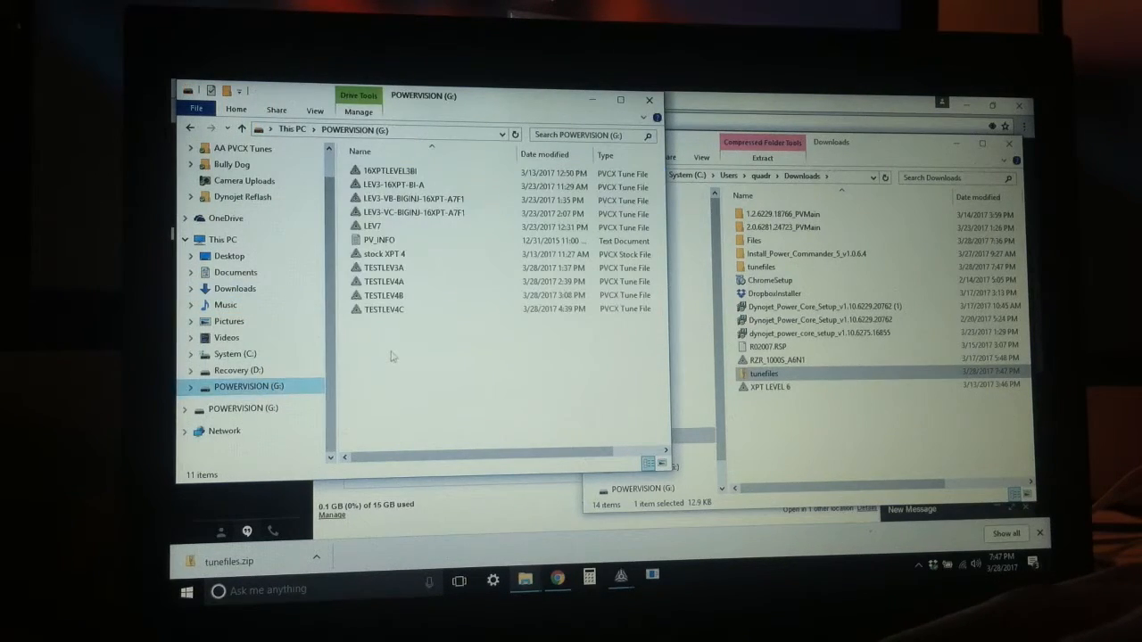
Paste the three tune files onto the POWERVISION drive and return to the browser
right_click(390, 356)
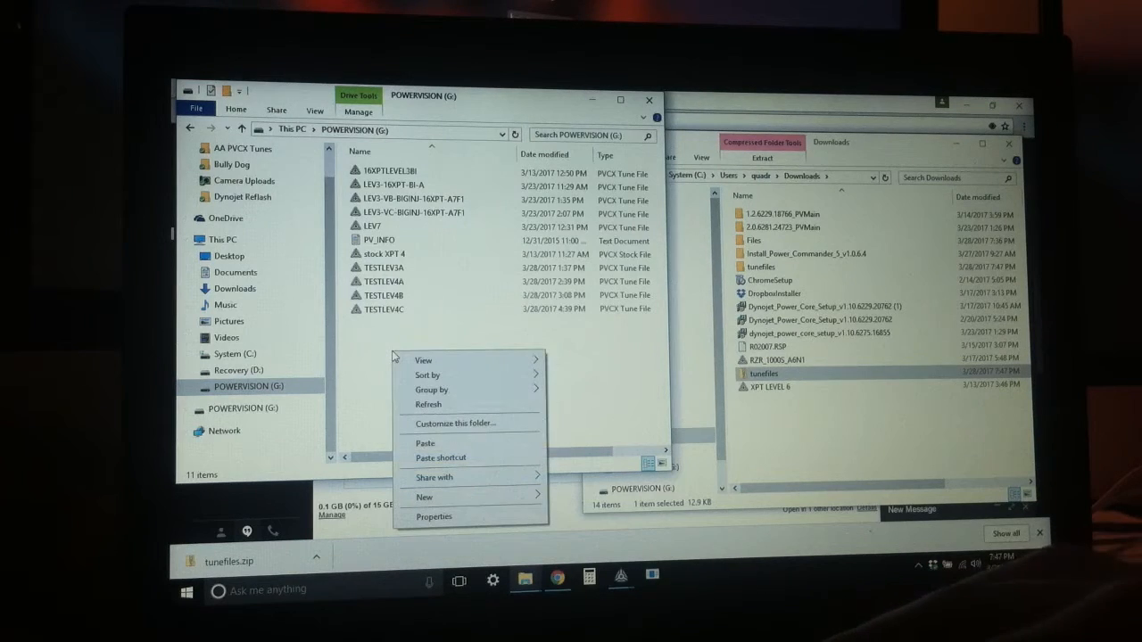
left_click(425, 443)
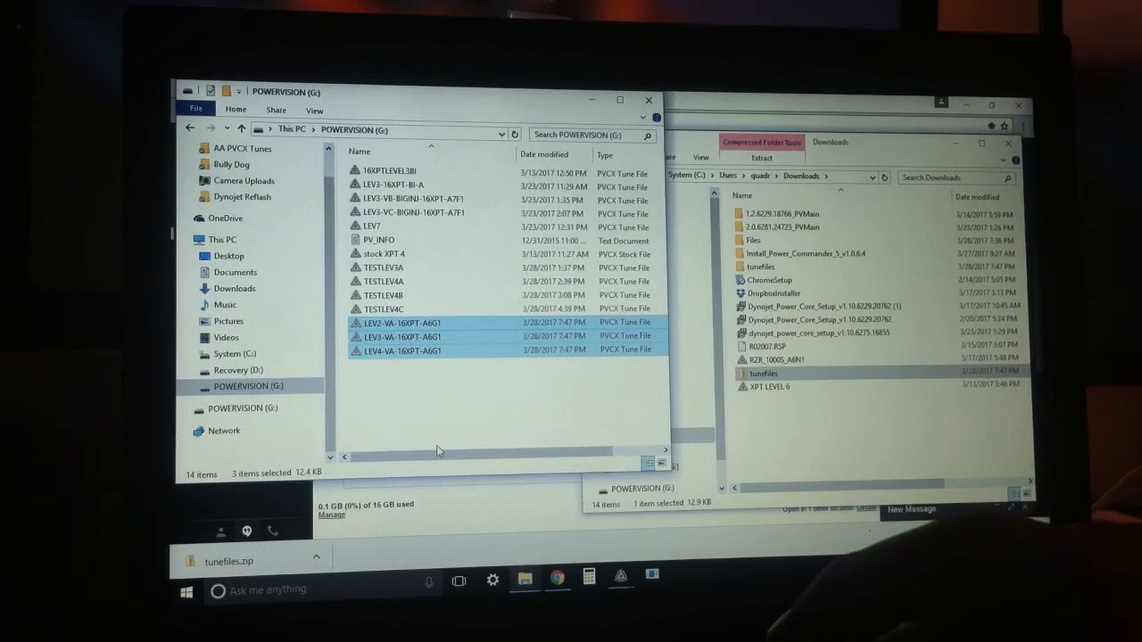
left_click(437, 419)
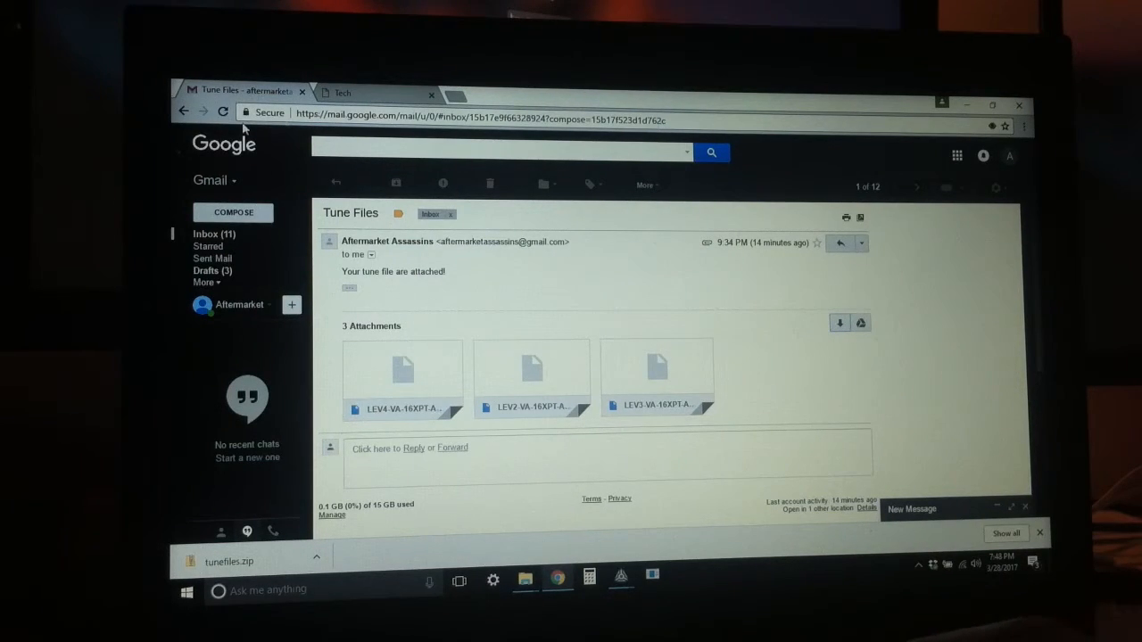
From the Aftermarket Assassins Tech section, reach the Dynojet Power Vision CX download center
left_click(339, 92)
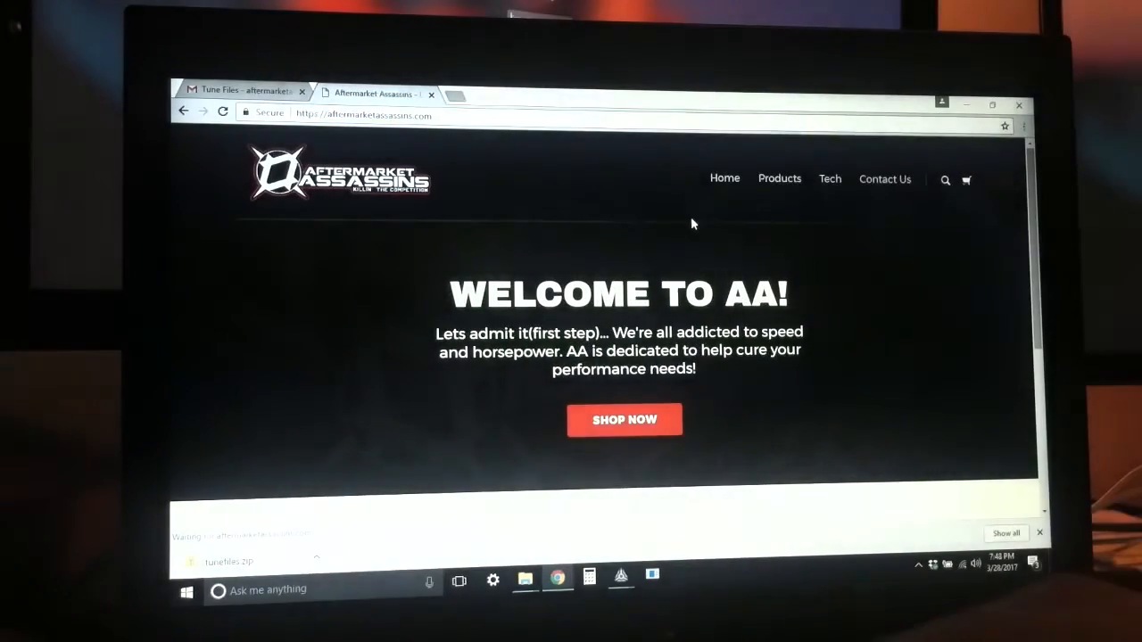
left_click(829, 179)
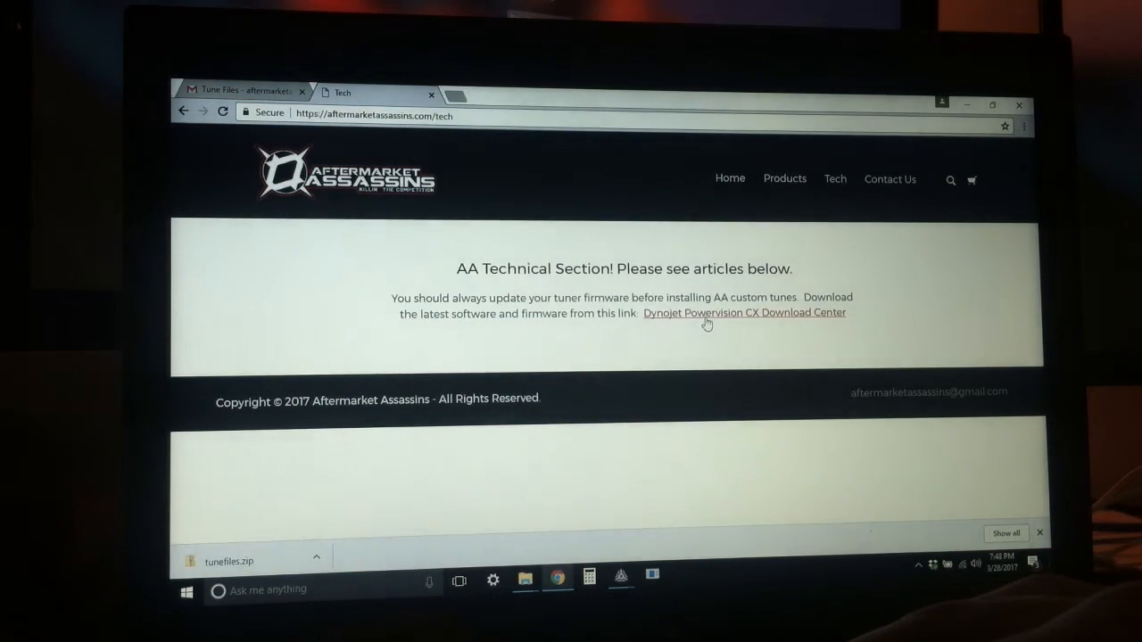
mouse_move(744, 312)
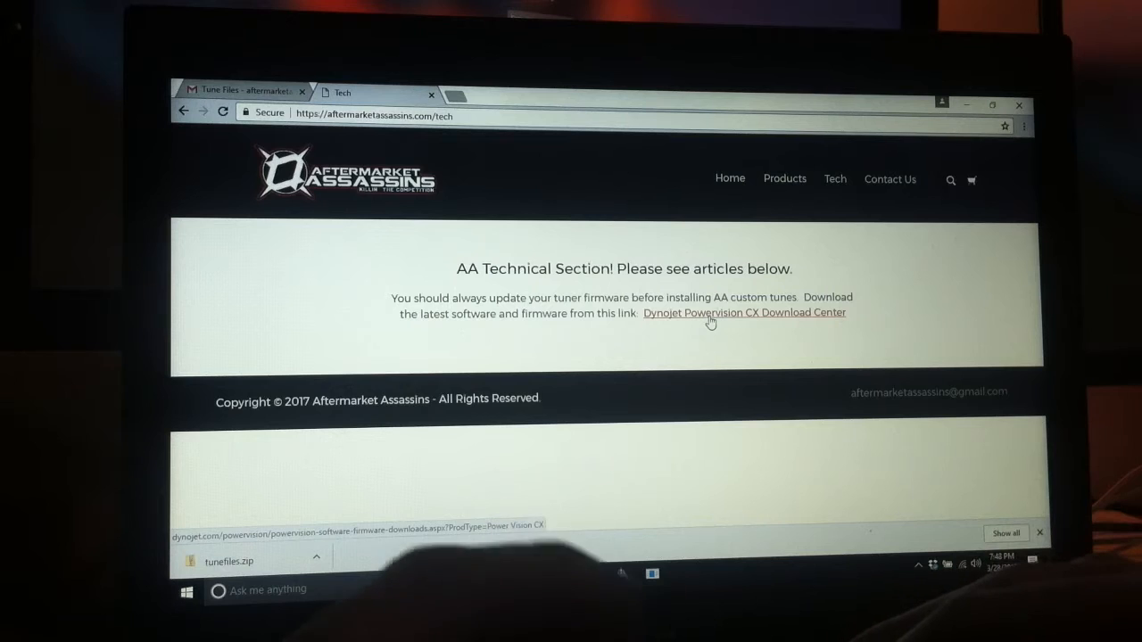
left_click(744, 314)
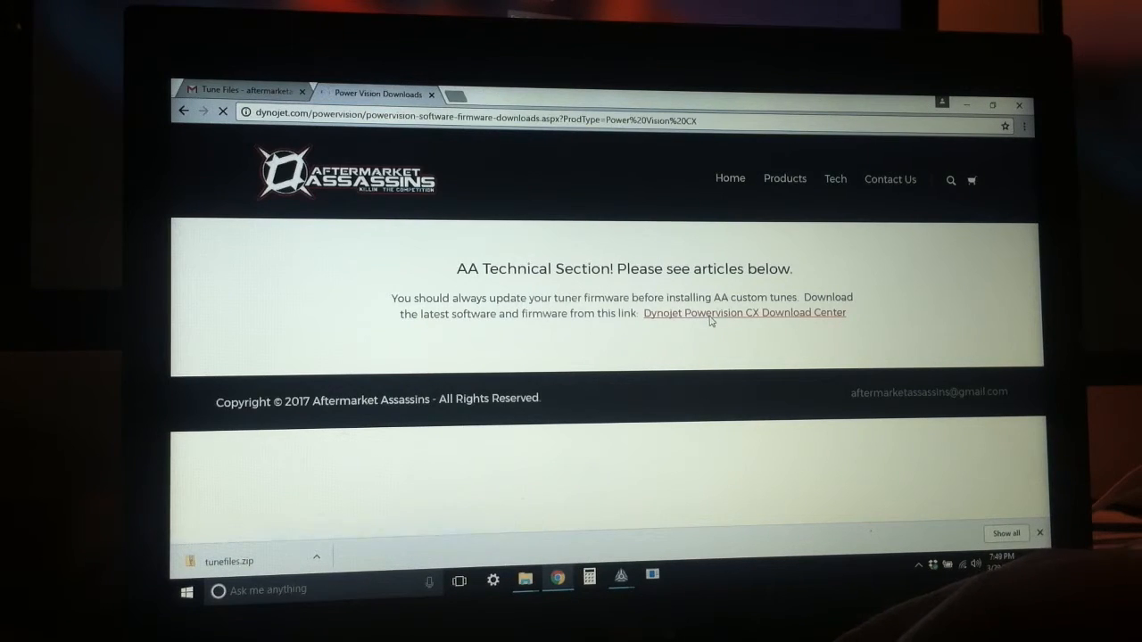
left_click(742, 313)
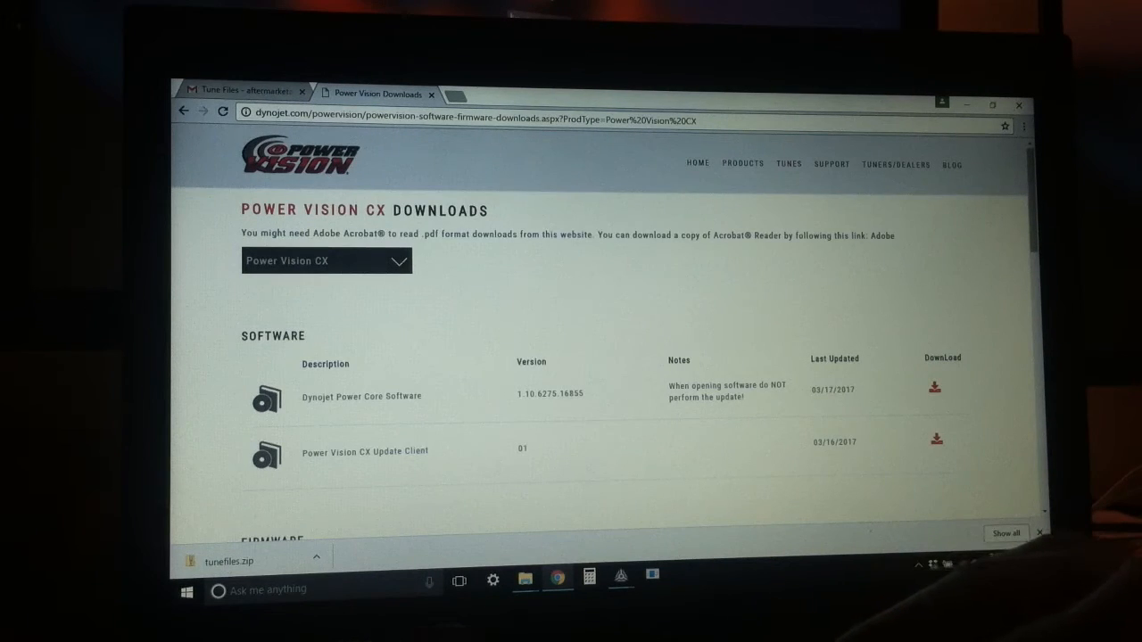
Locate and download the Power Vision CX Firmware version 2.0.6281.24723
scroll("down", 3)
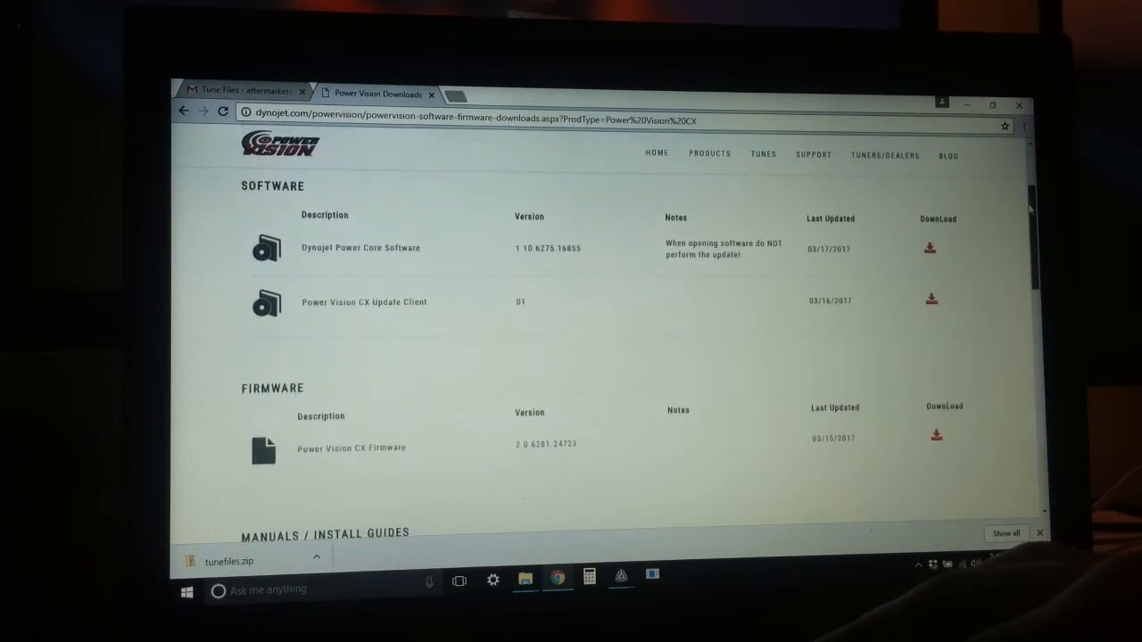
scroll("down", 3)
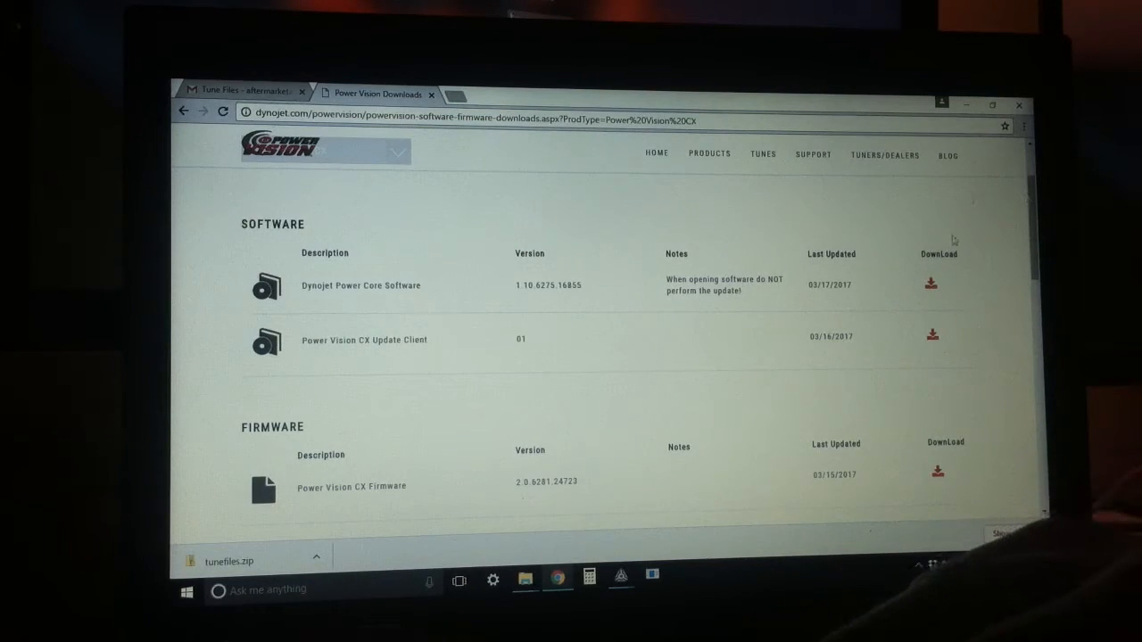
left_click(931, 284)
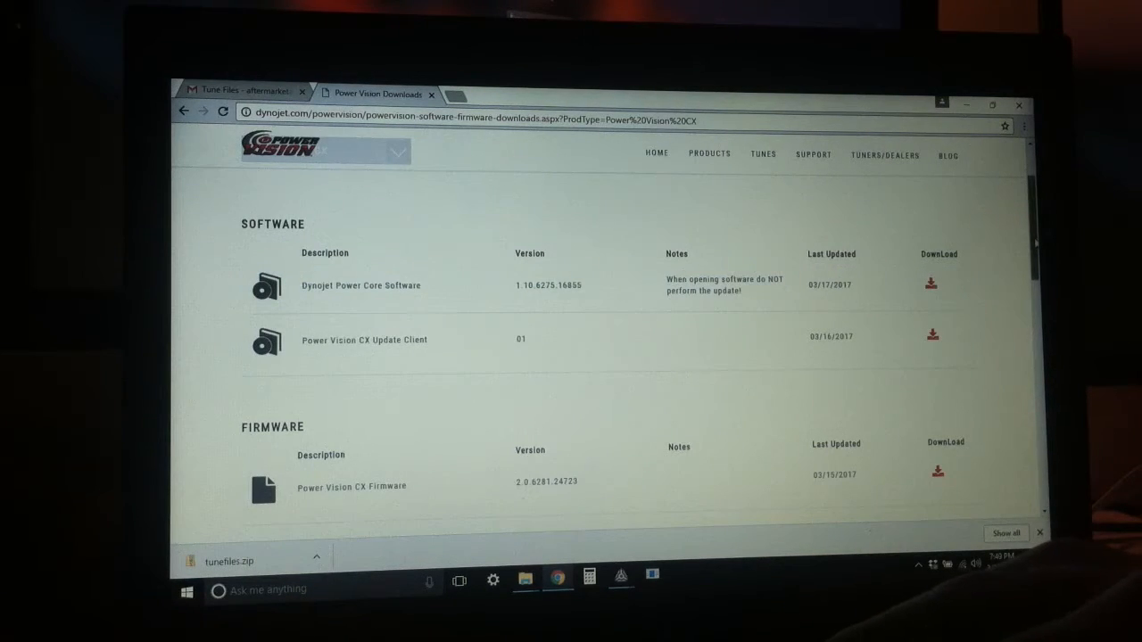
scroll("down", 3)
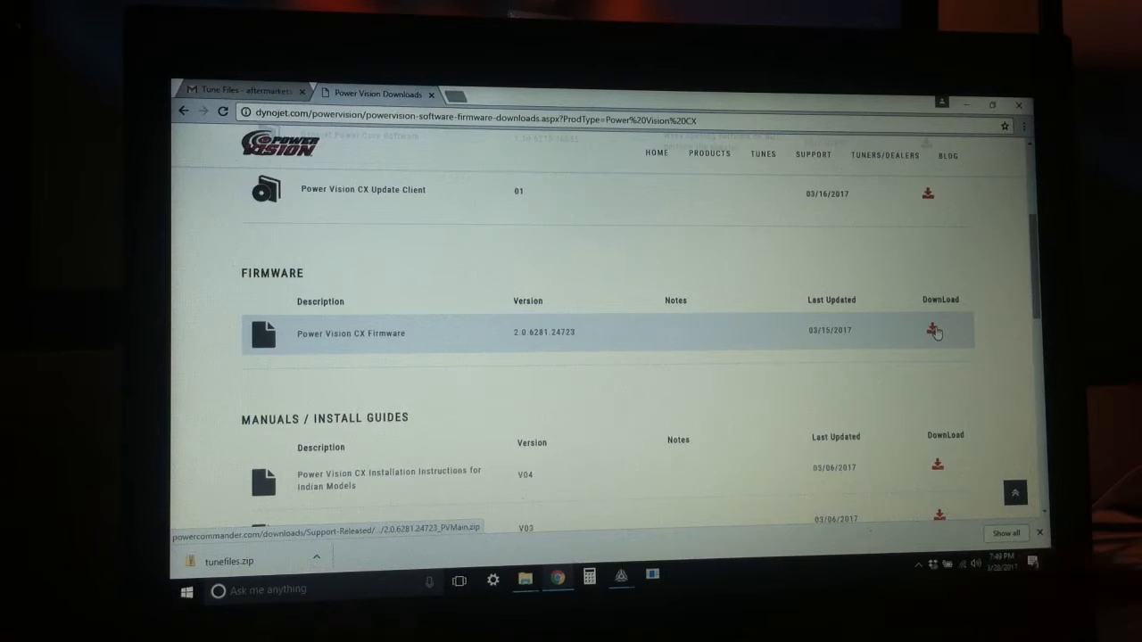
left_click(935, 330)
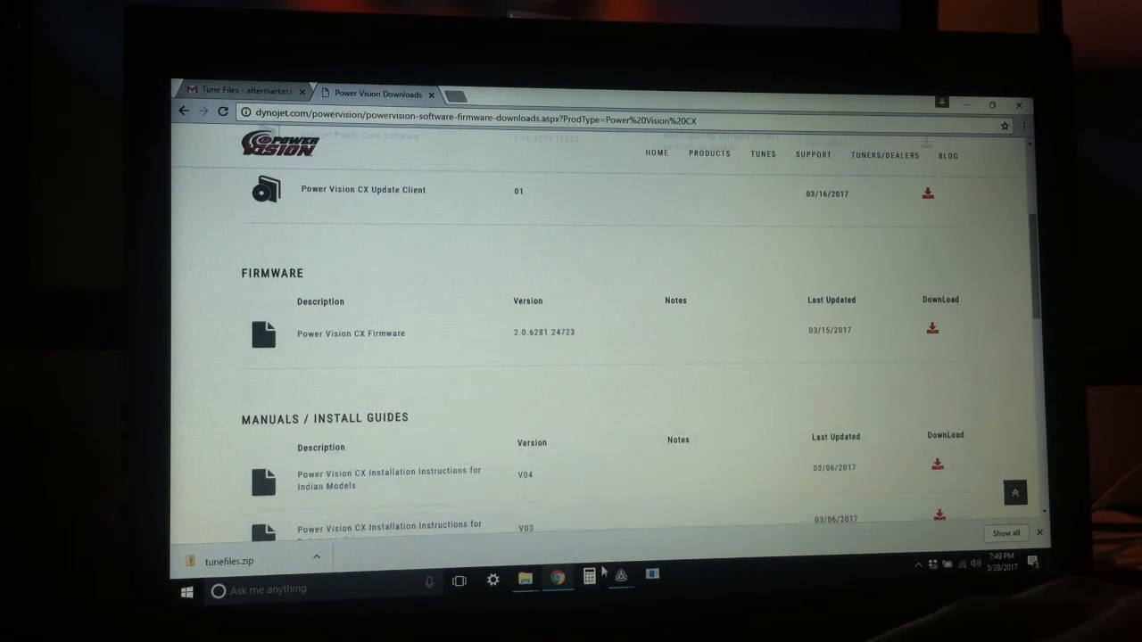
mouse_move(620, 578)
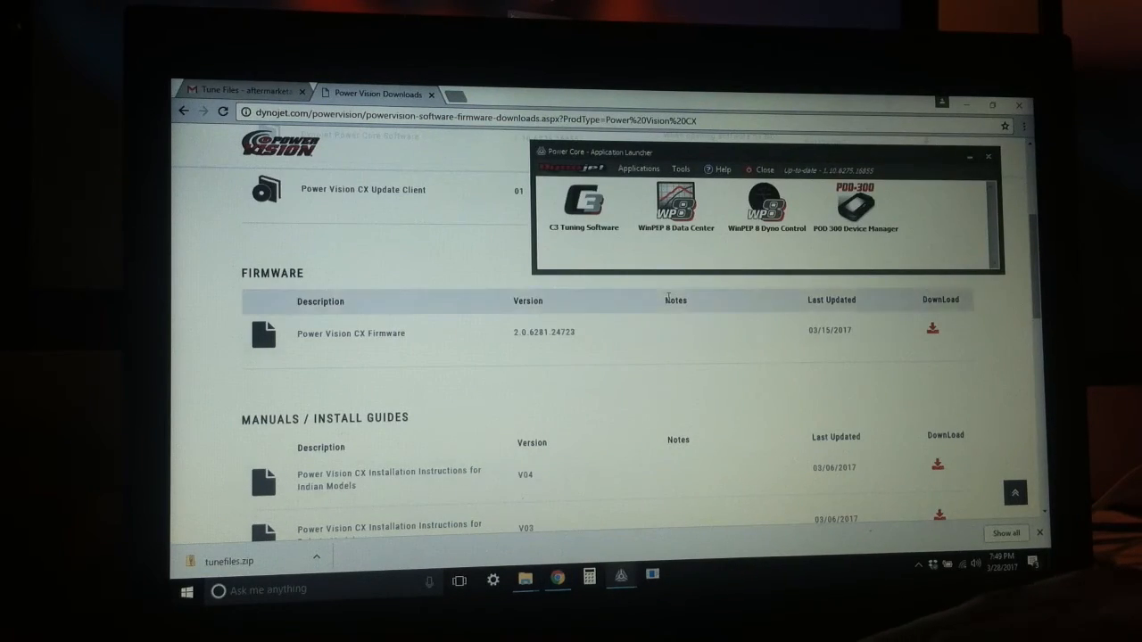
From the Power Core launcher's Tools menu, bring up the Hardware Manager showing the PV-CX connected
left_click(855, 205)
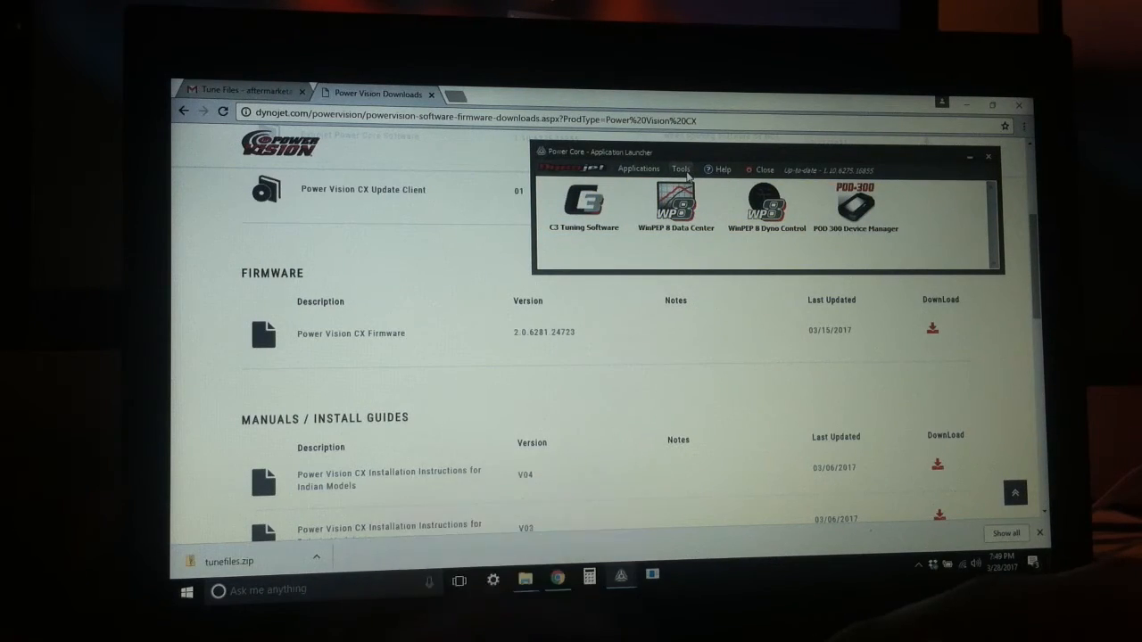
left_click(681, 170)
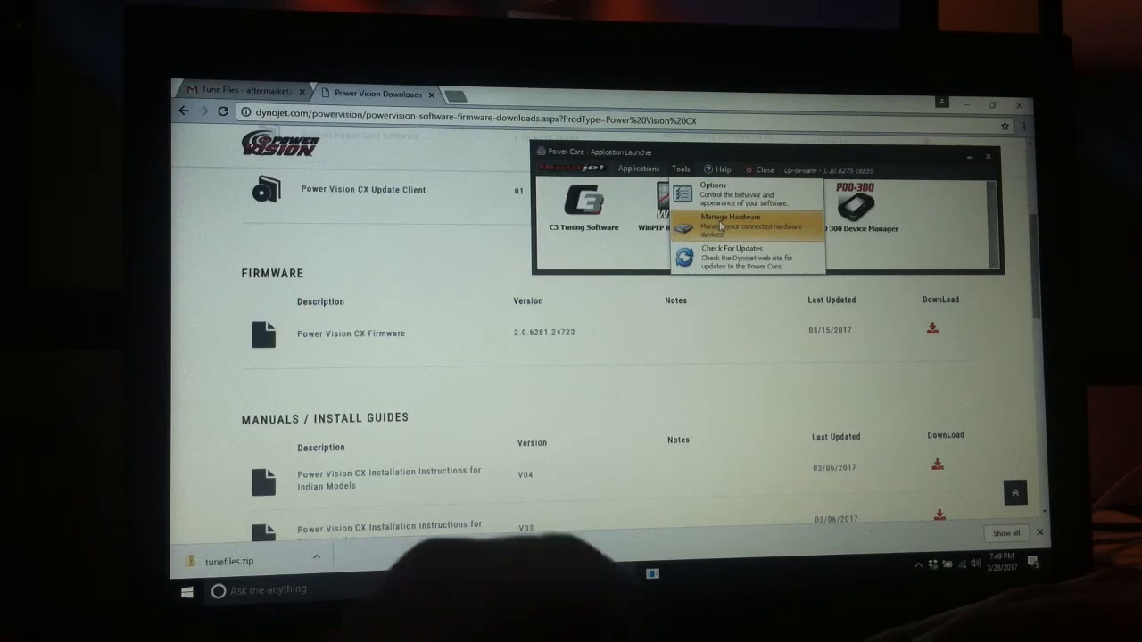
left_click(731, 216)
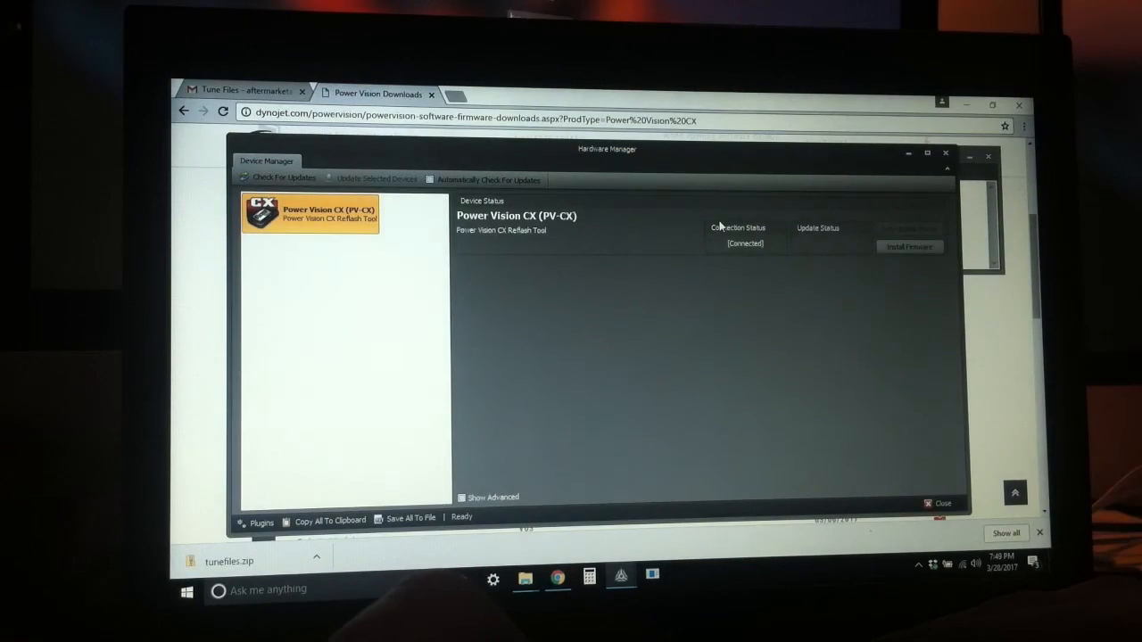
mouse_move(531, 238)
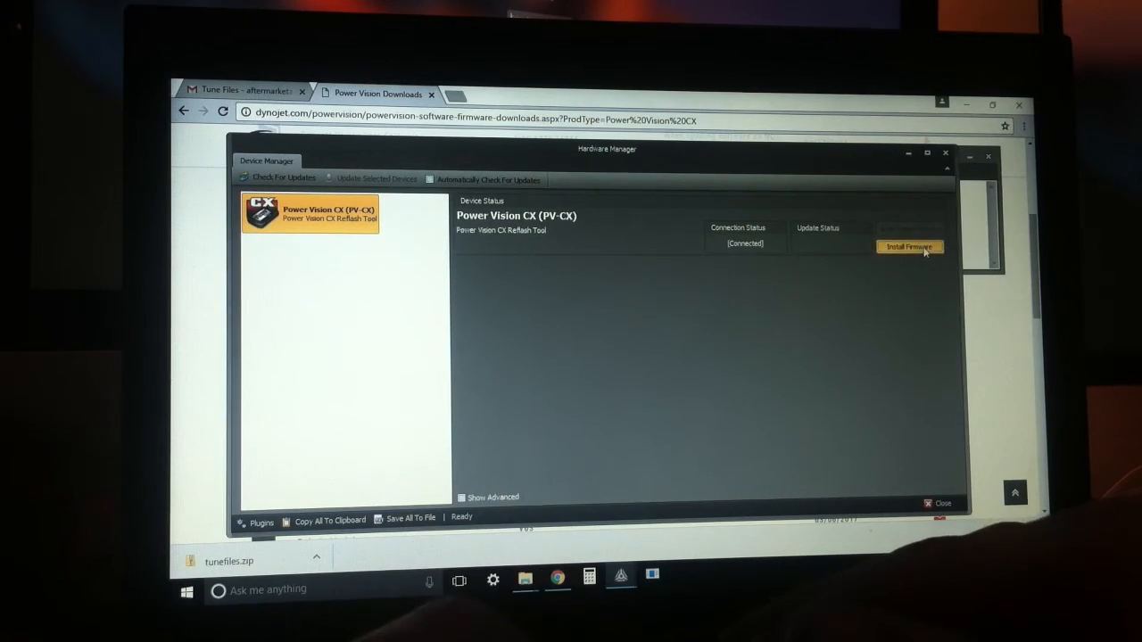
left_click(910, 246)
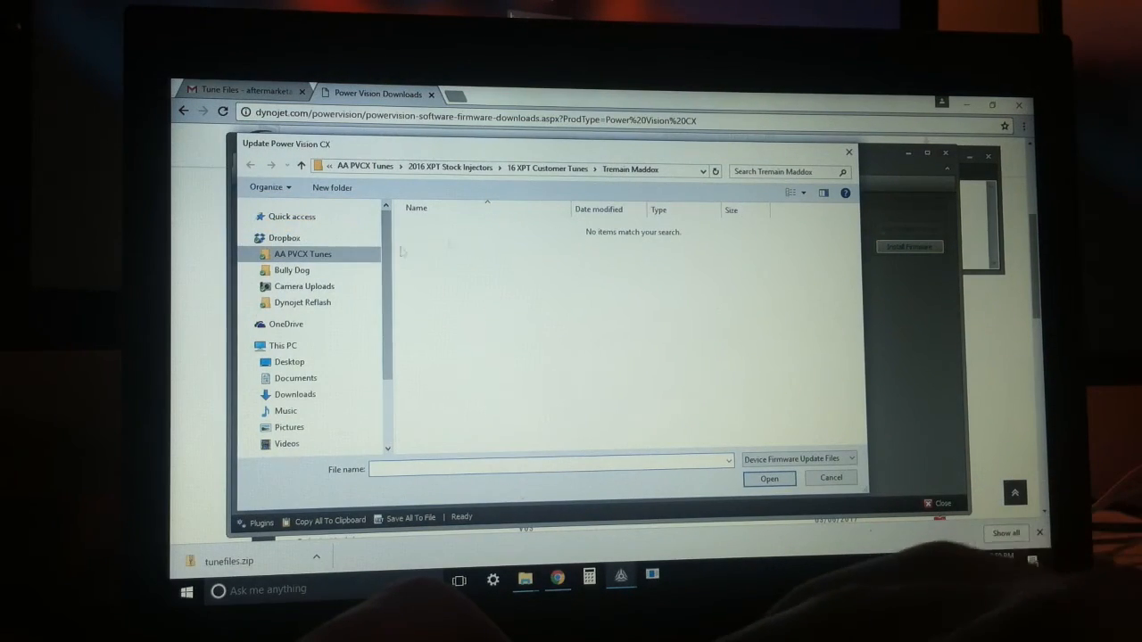
scroll("down", 3)
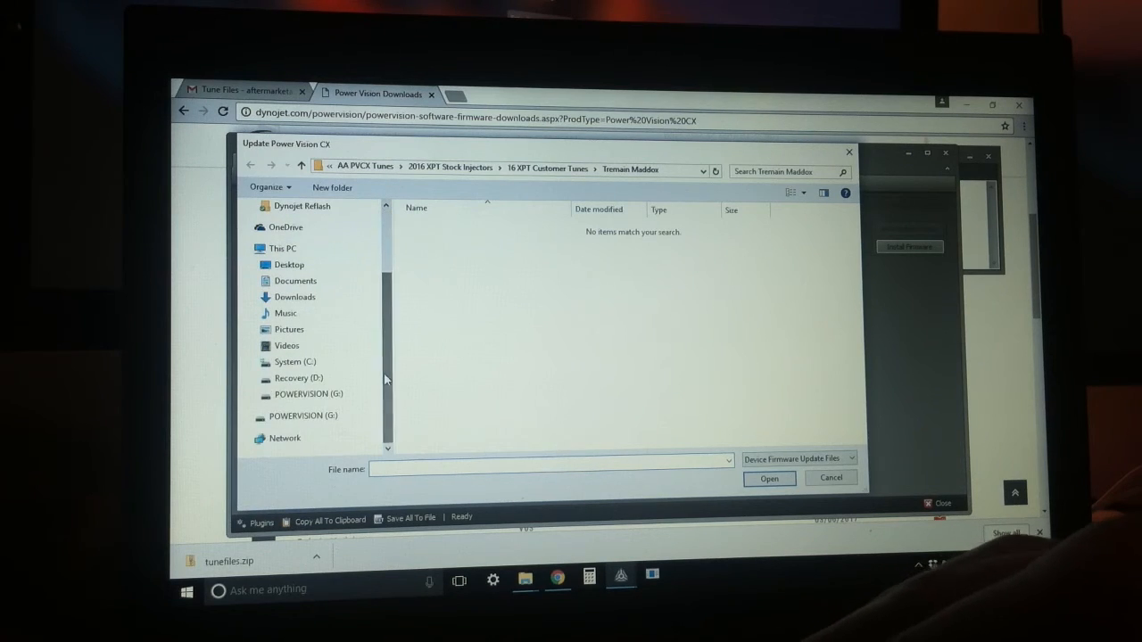
left_click(296, 280)
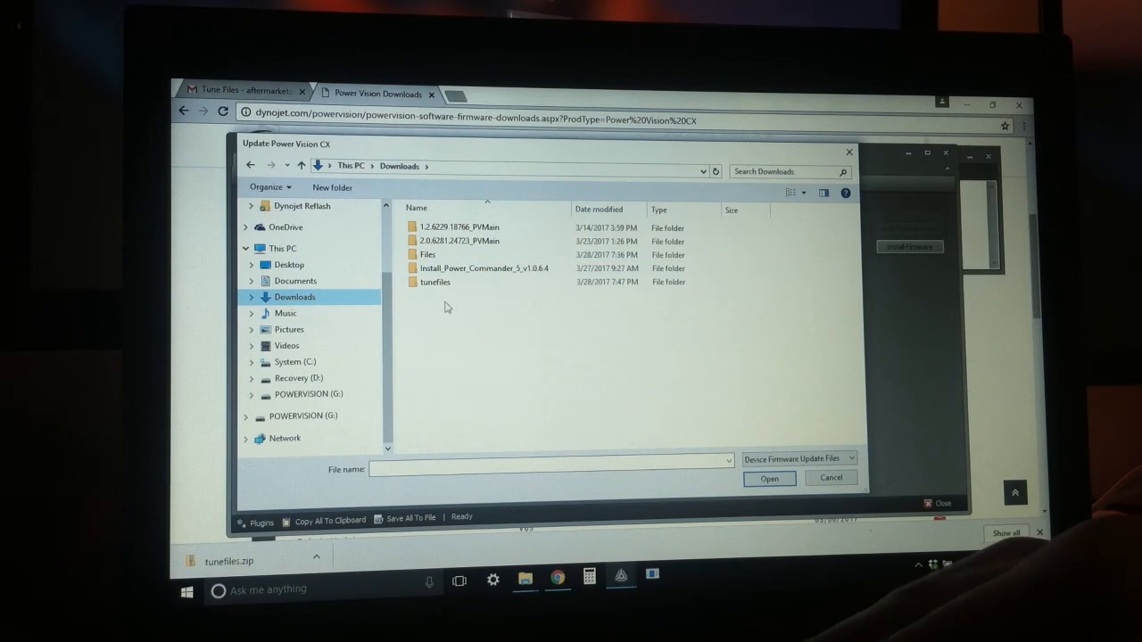
mouse_move(449, 300)
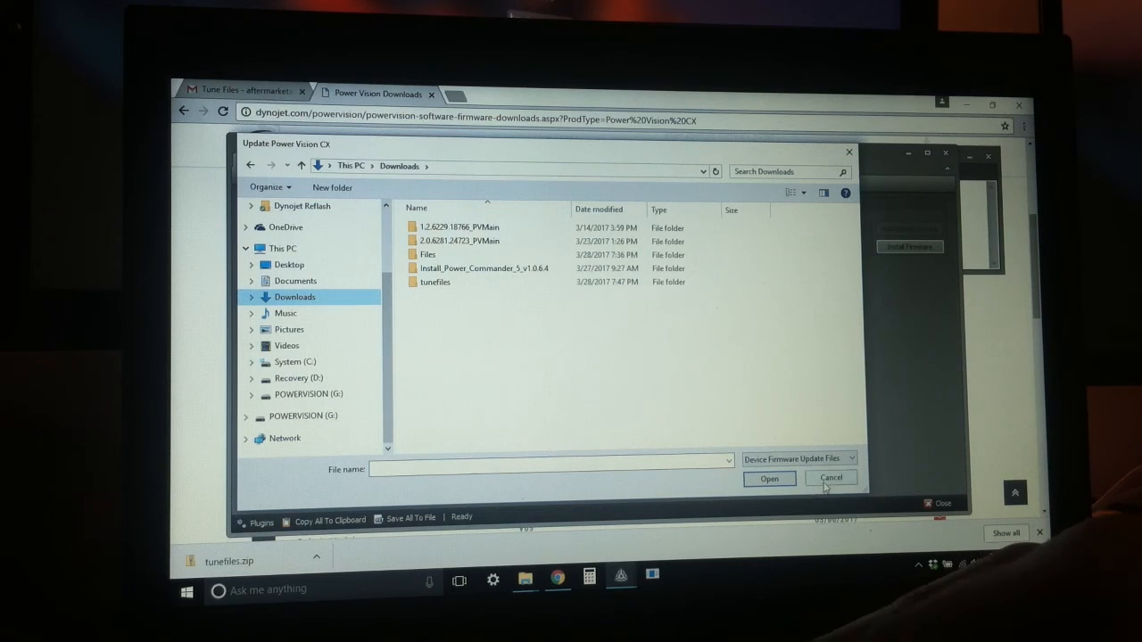
left_click(831, 478)
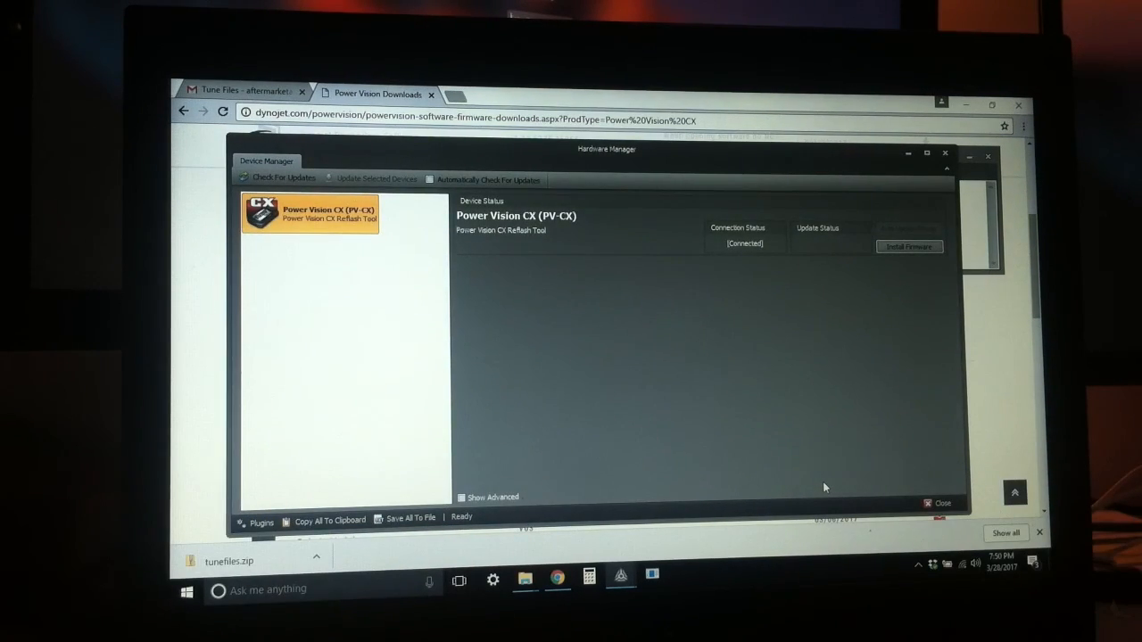